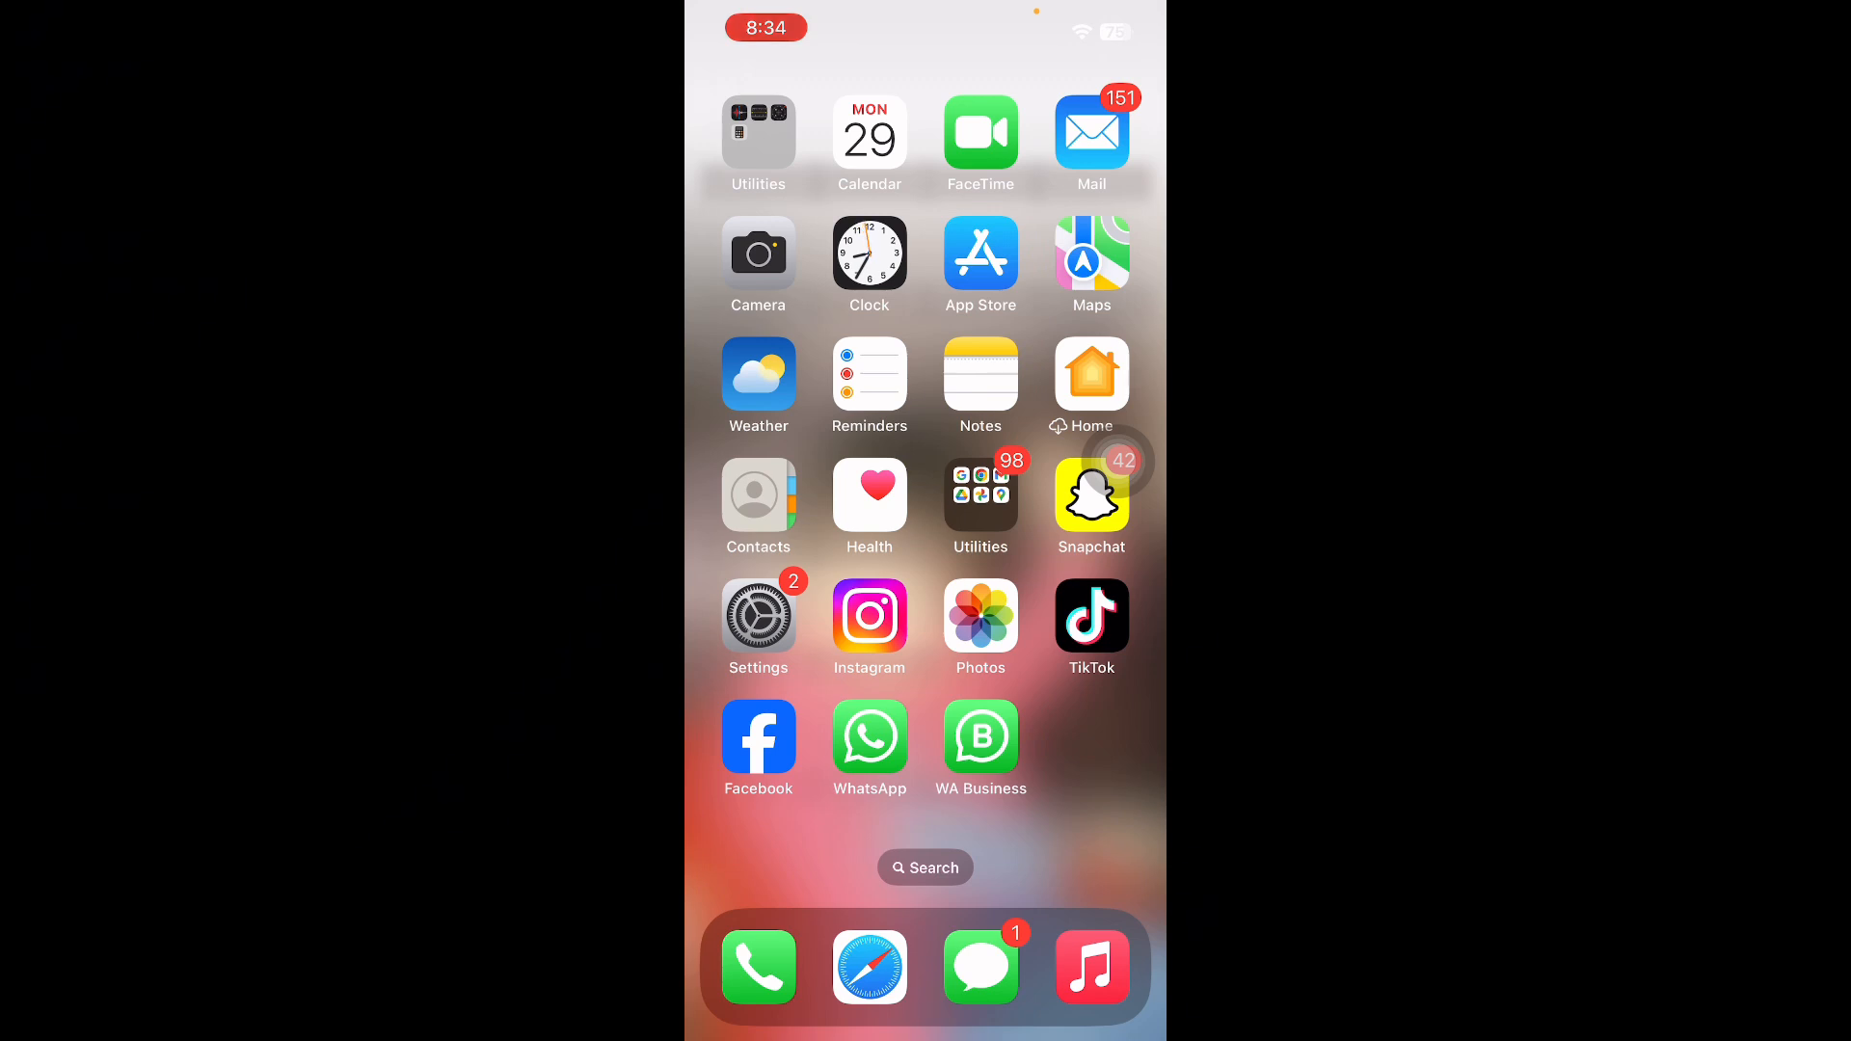
Step: Browse Settings, return to the Home Screen, and choose Remove App on Instagram
left_click(758, 616)
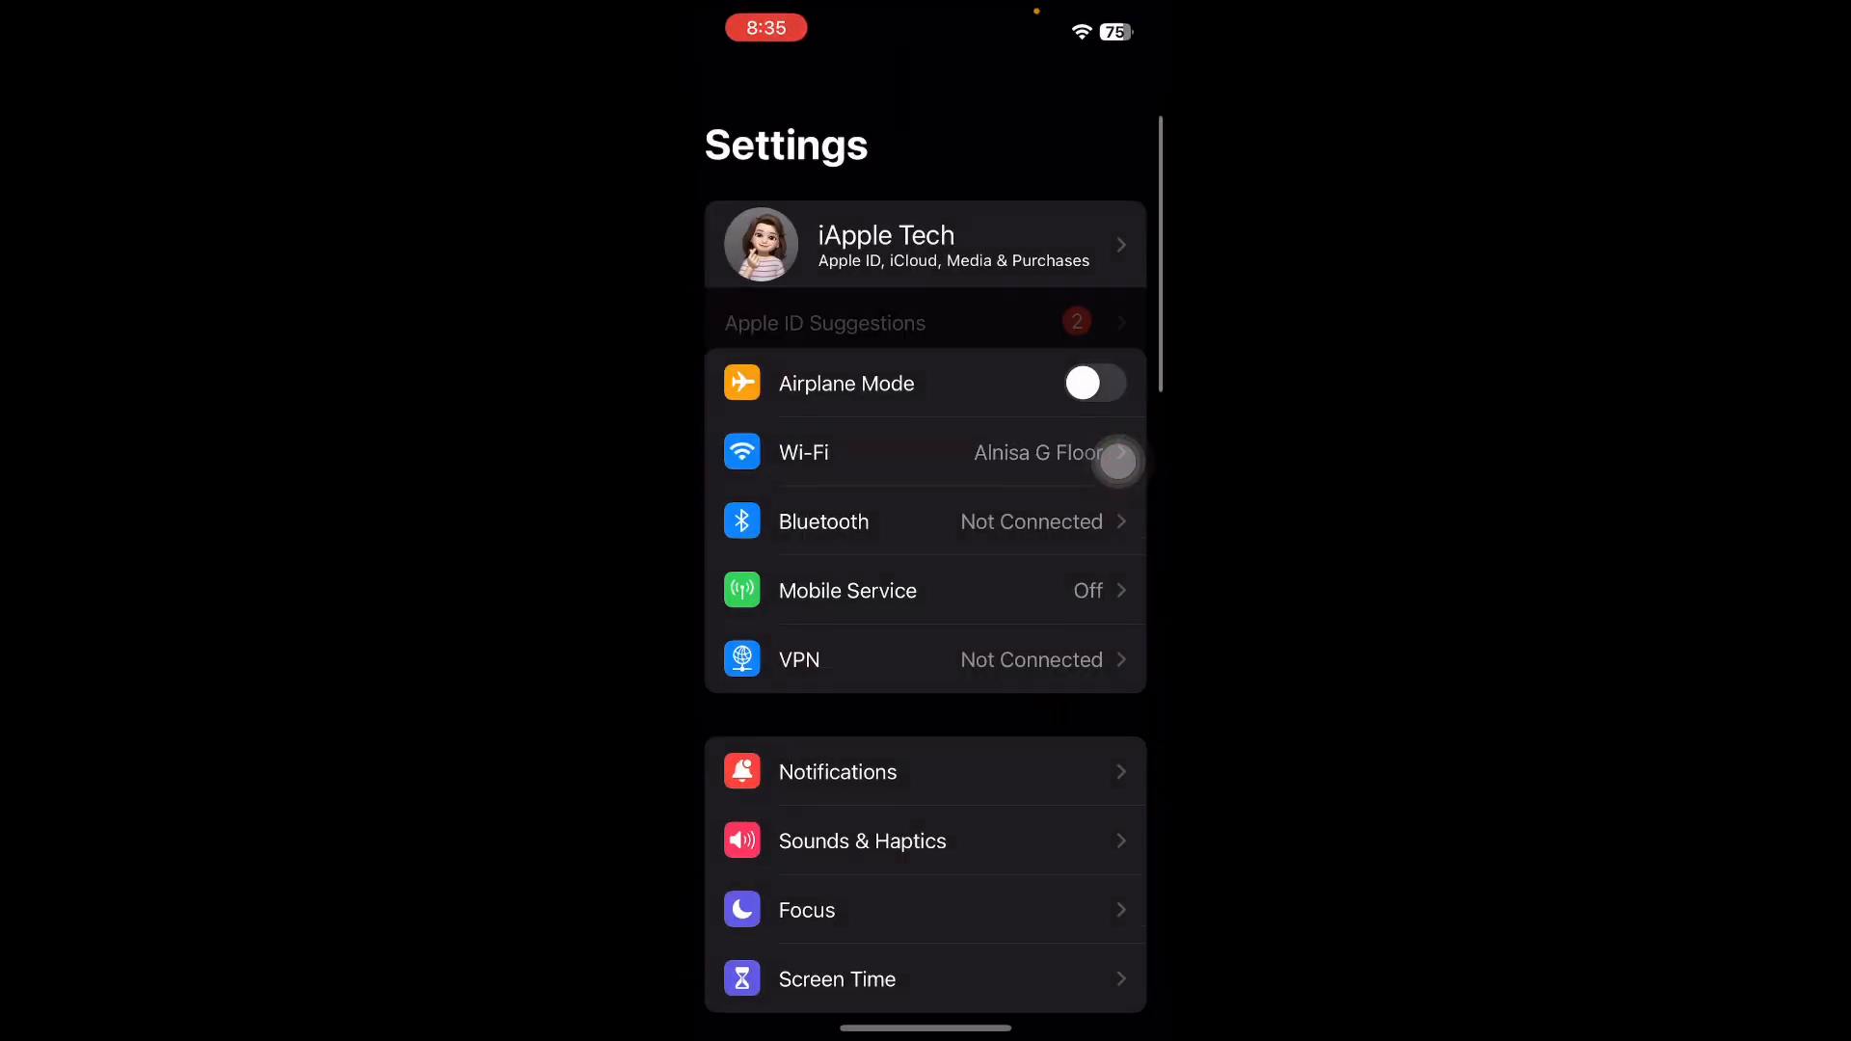
scroll("down", 3)
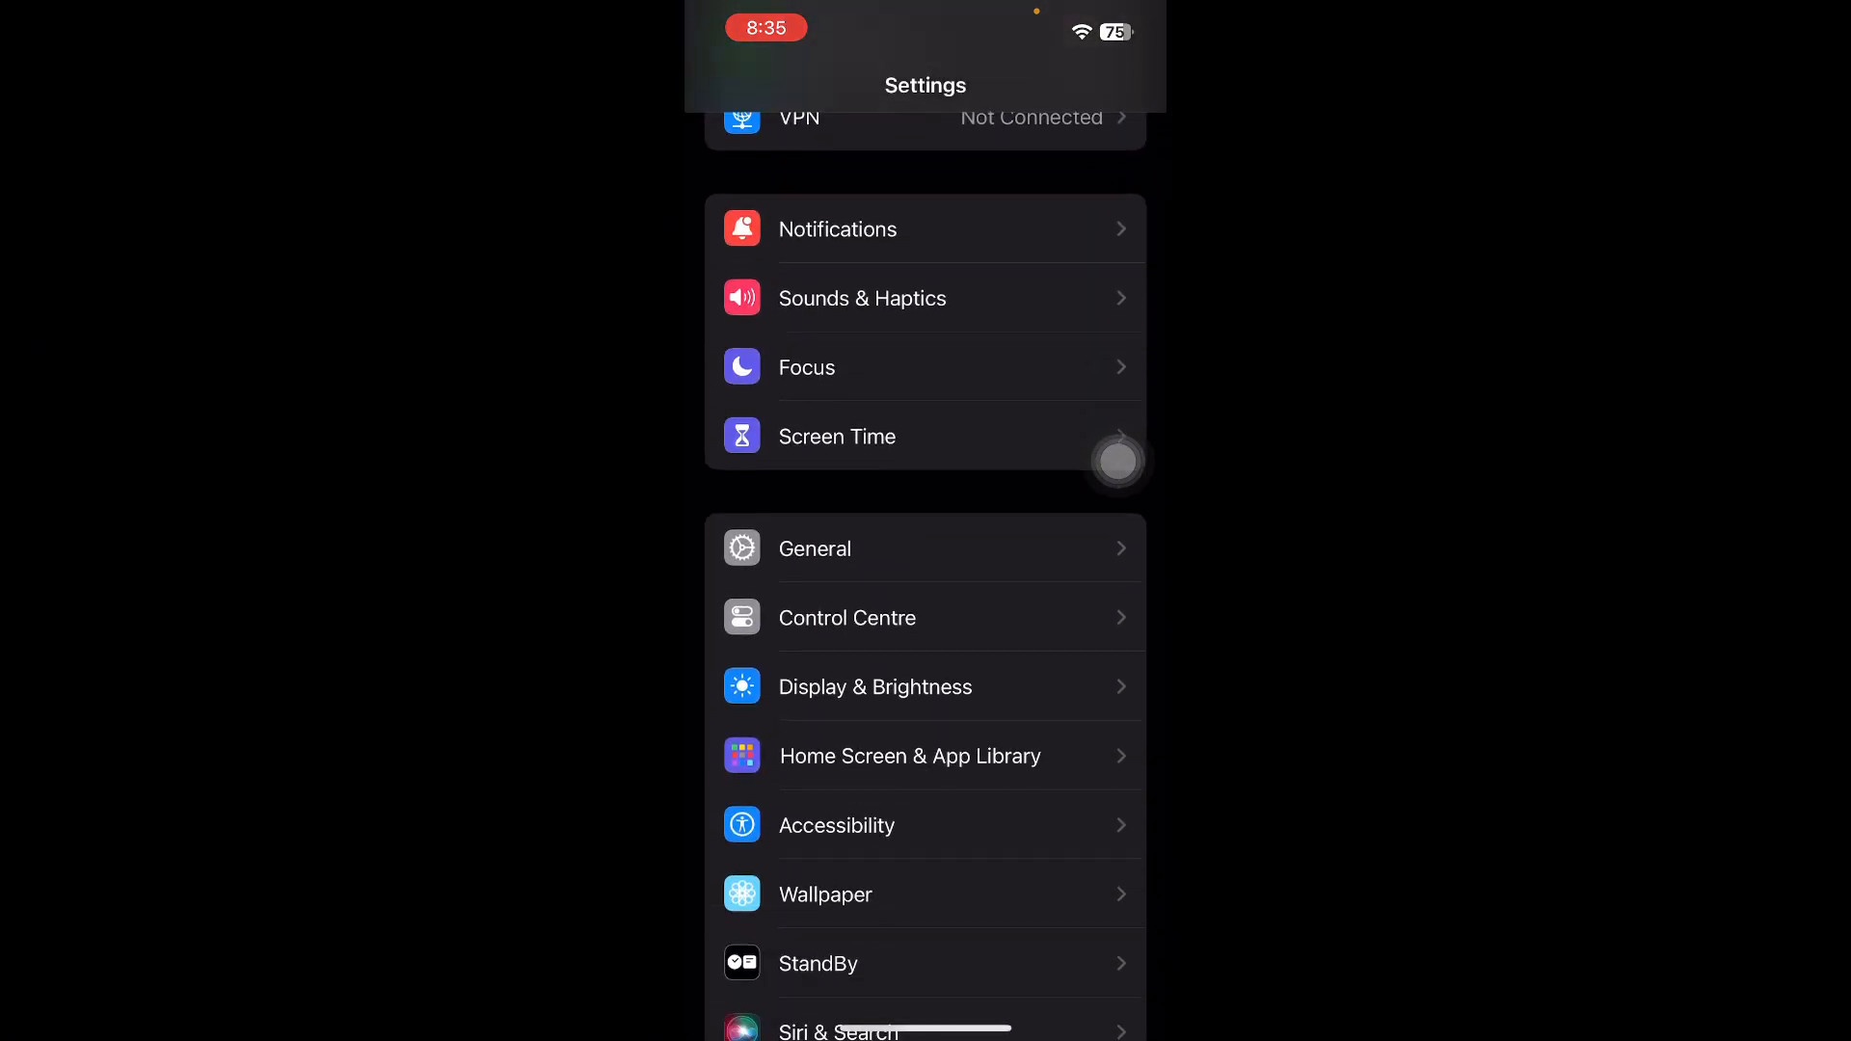
left_click(813, 548)
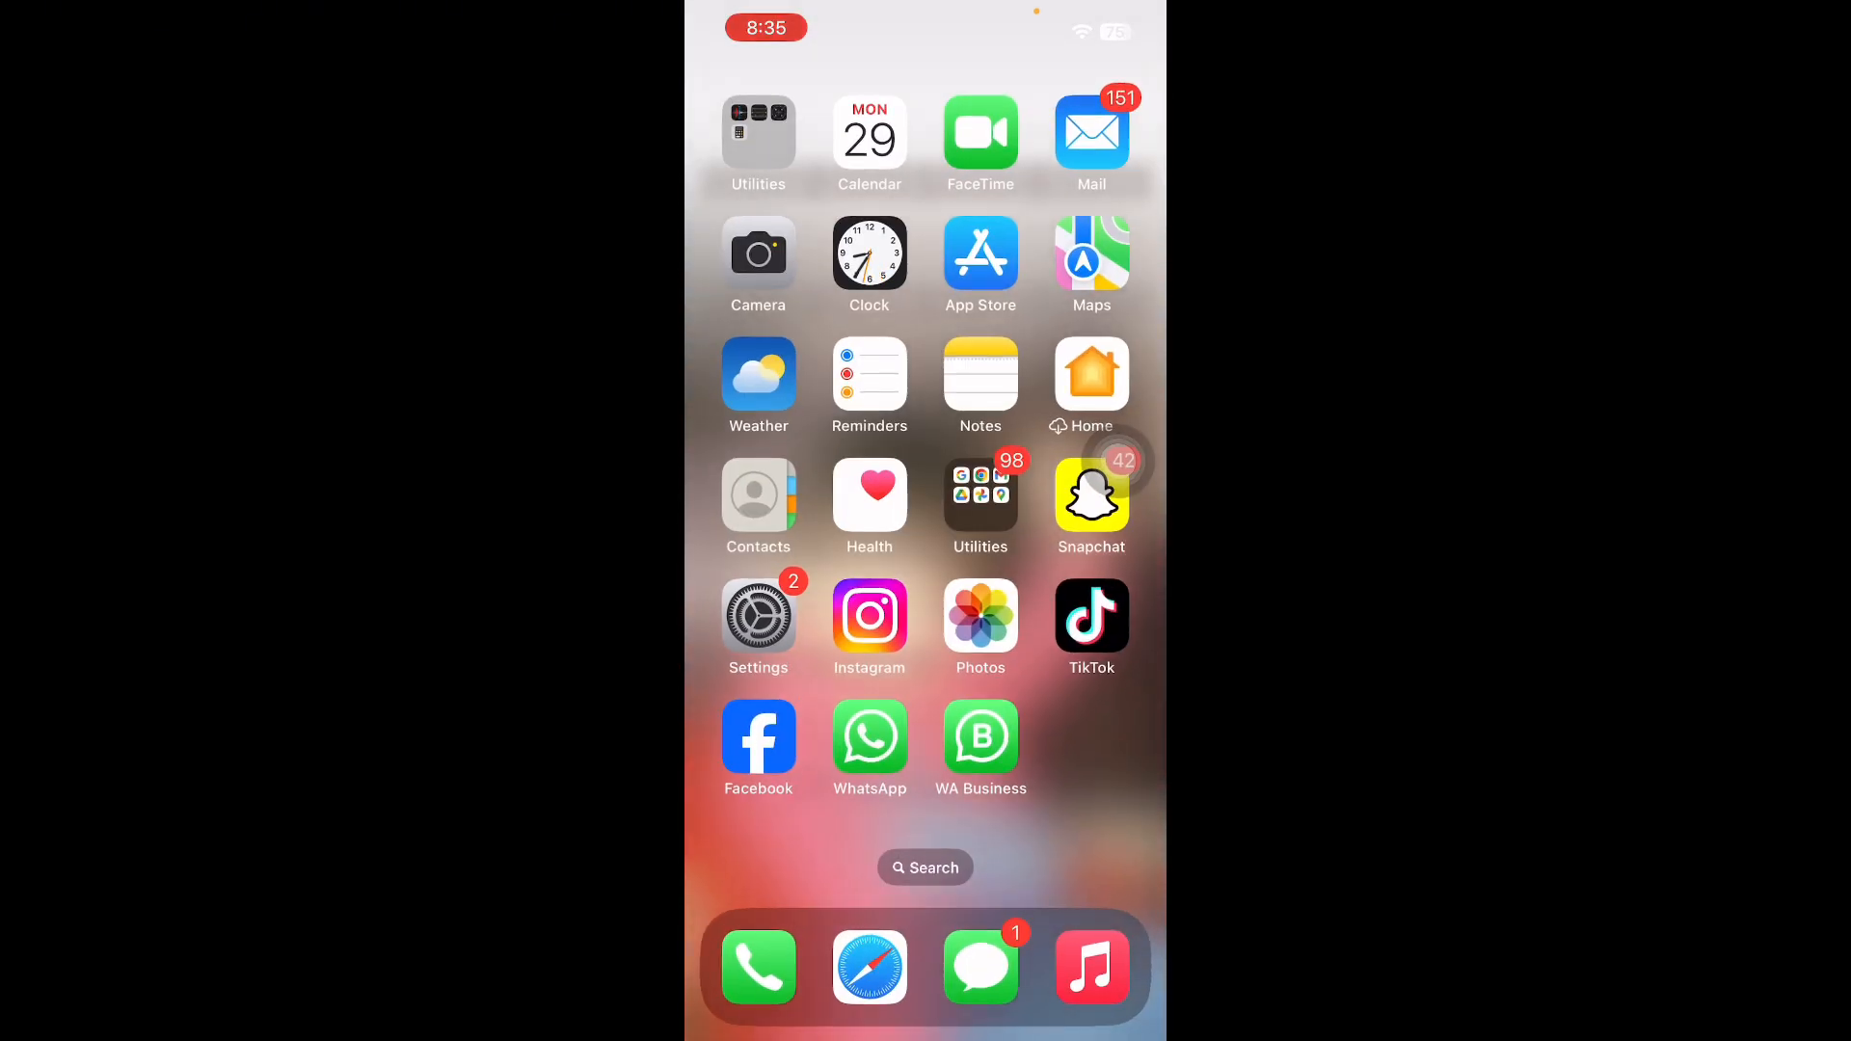
left_click(980, 252)
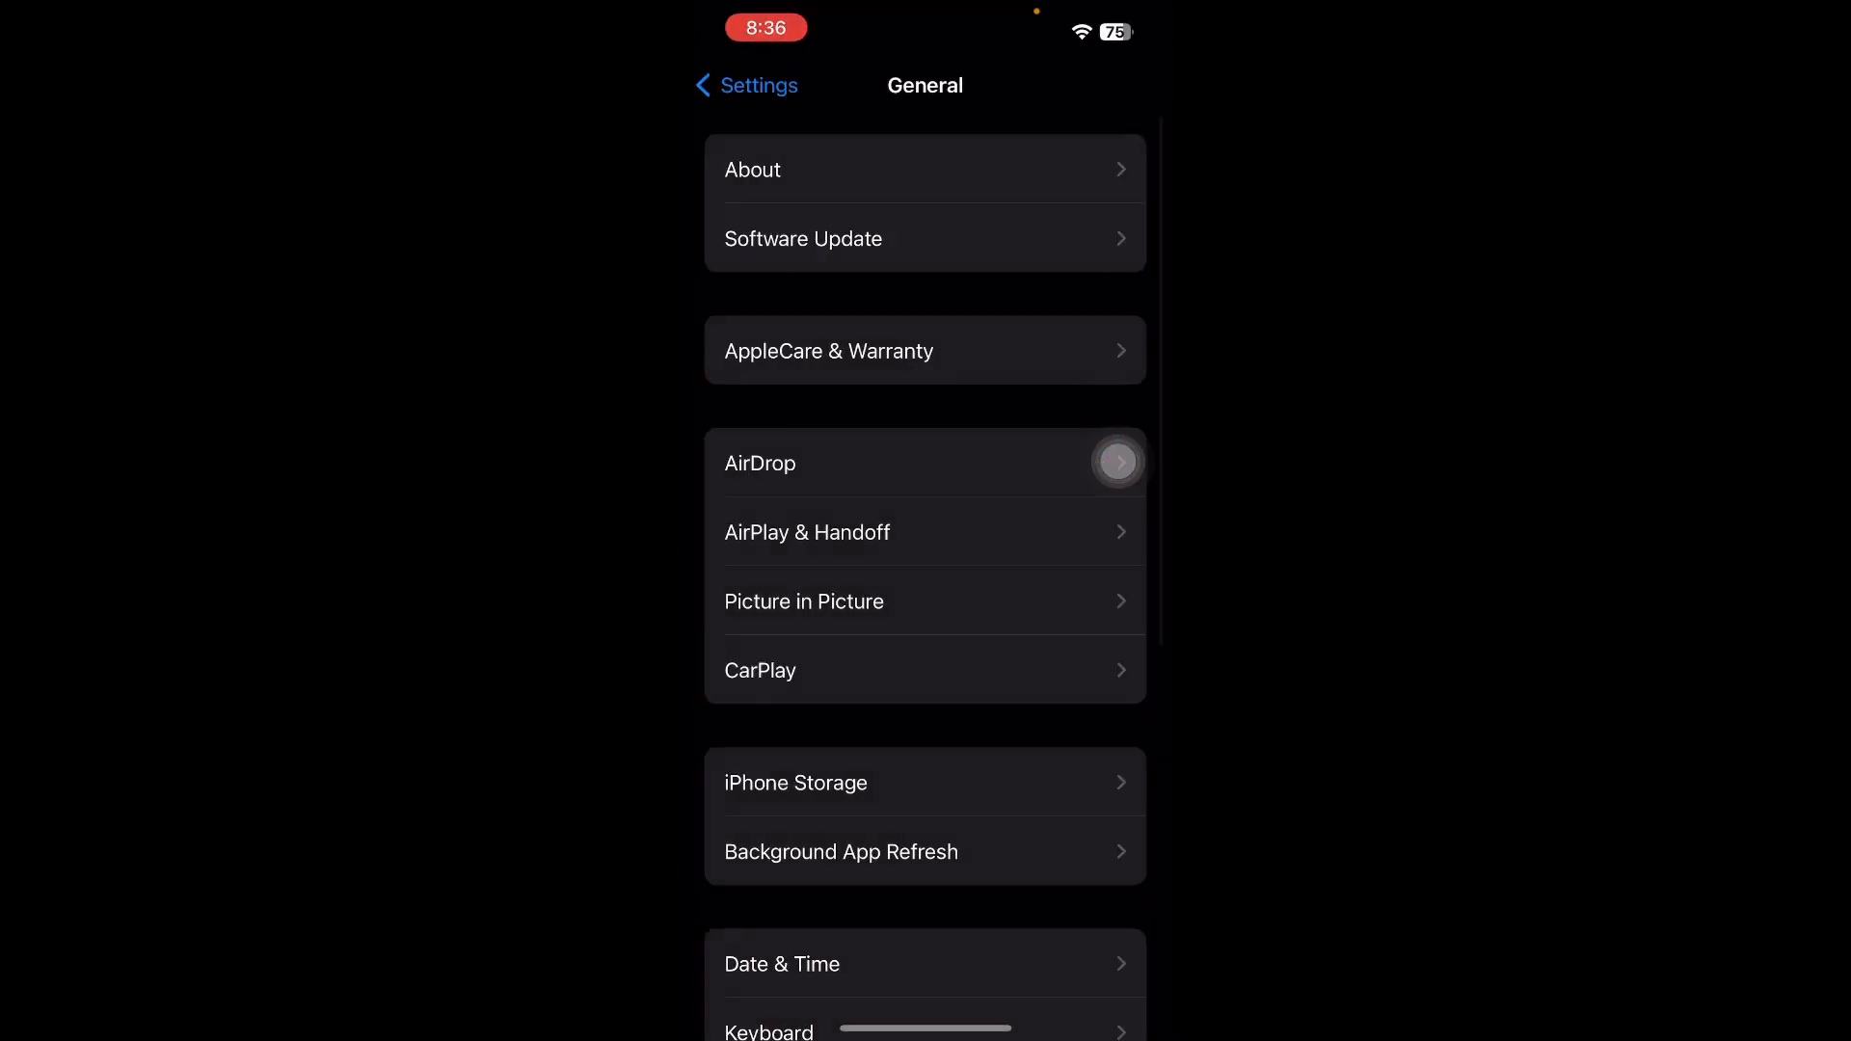
left_click(745, 85)
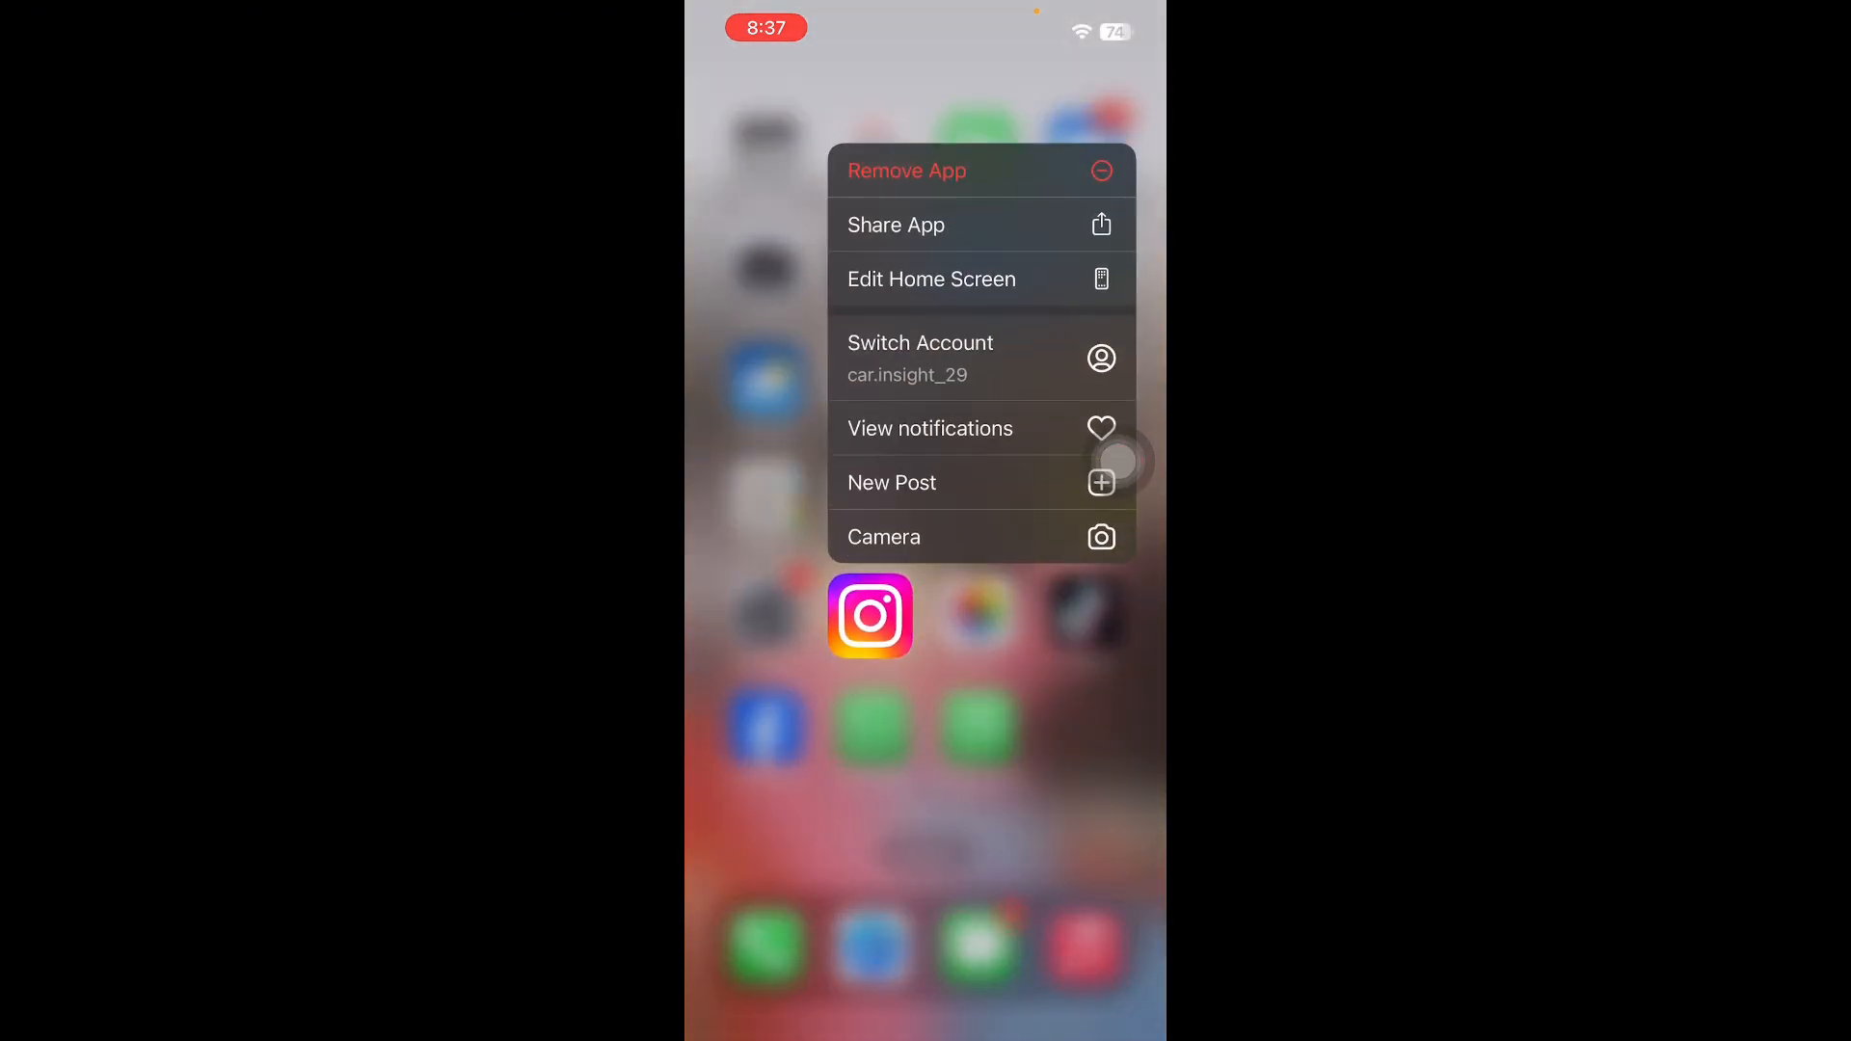
left_click(906, 170)
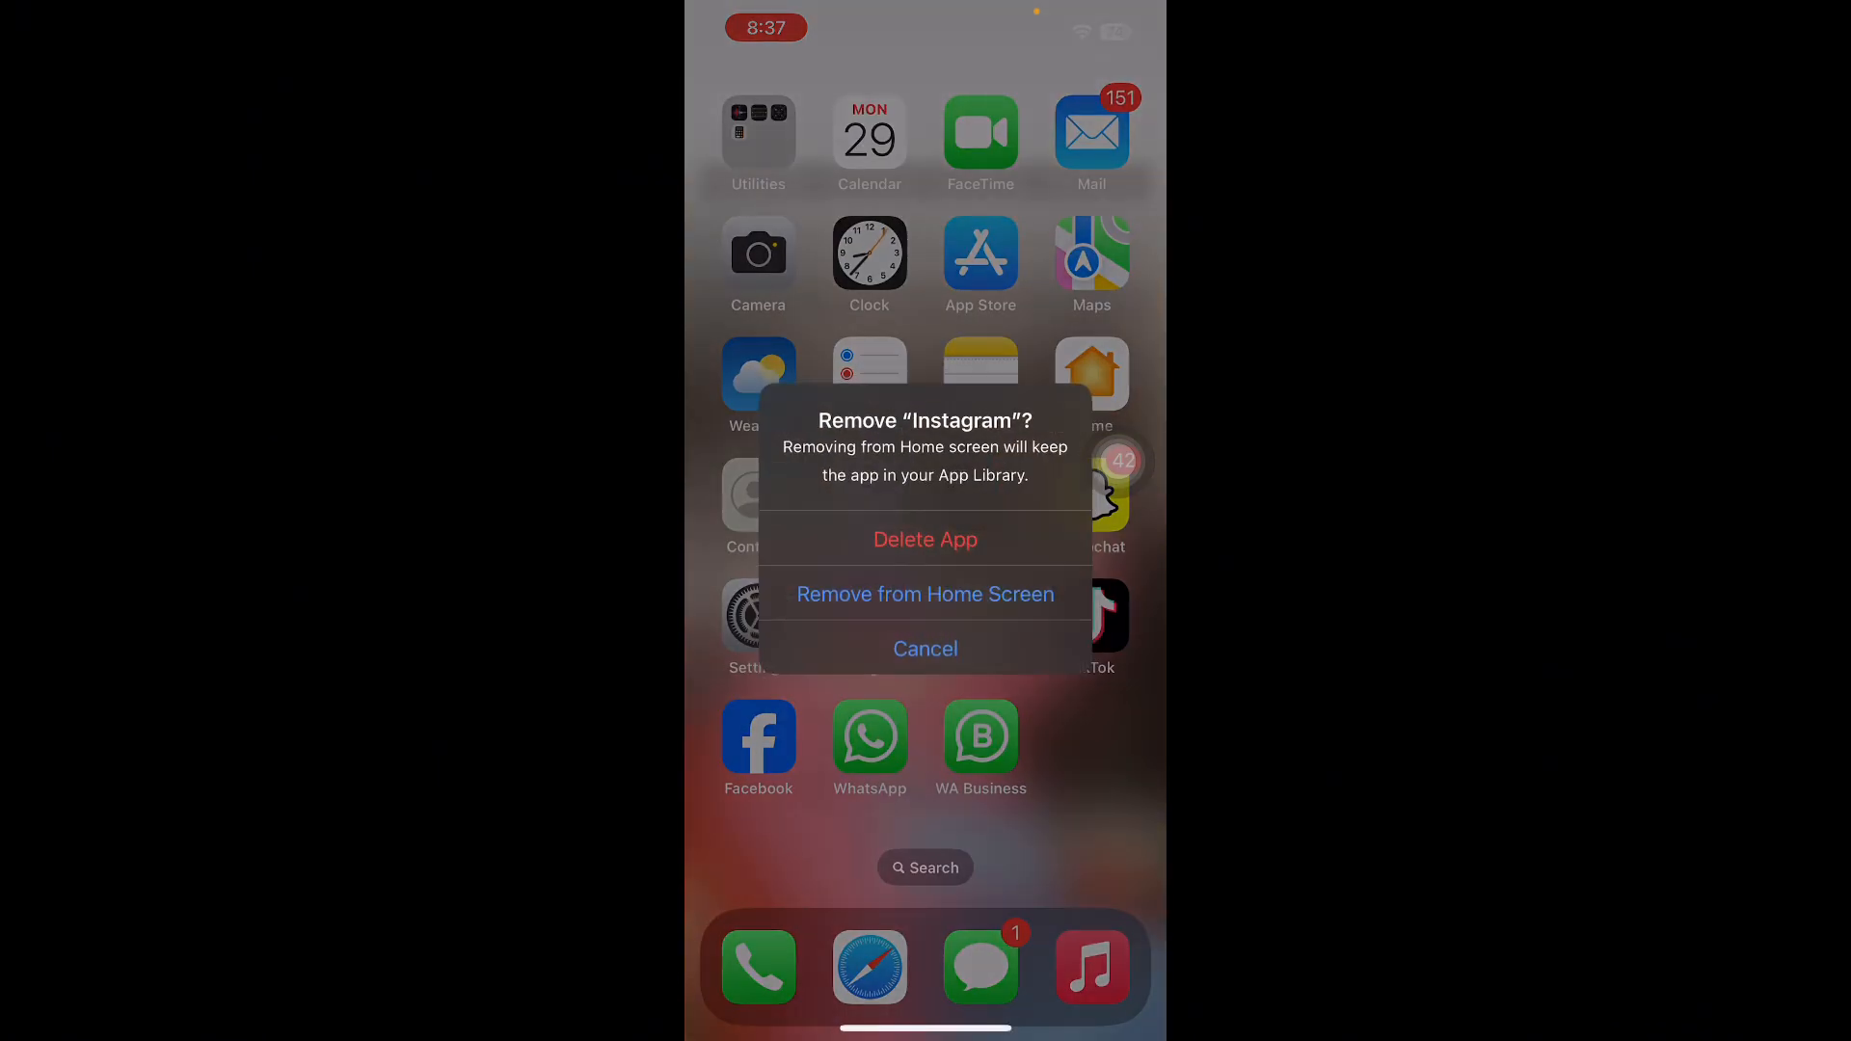